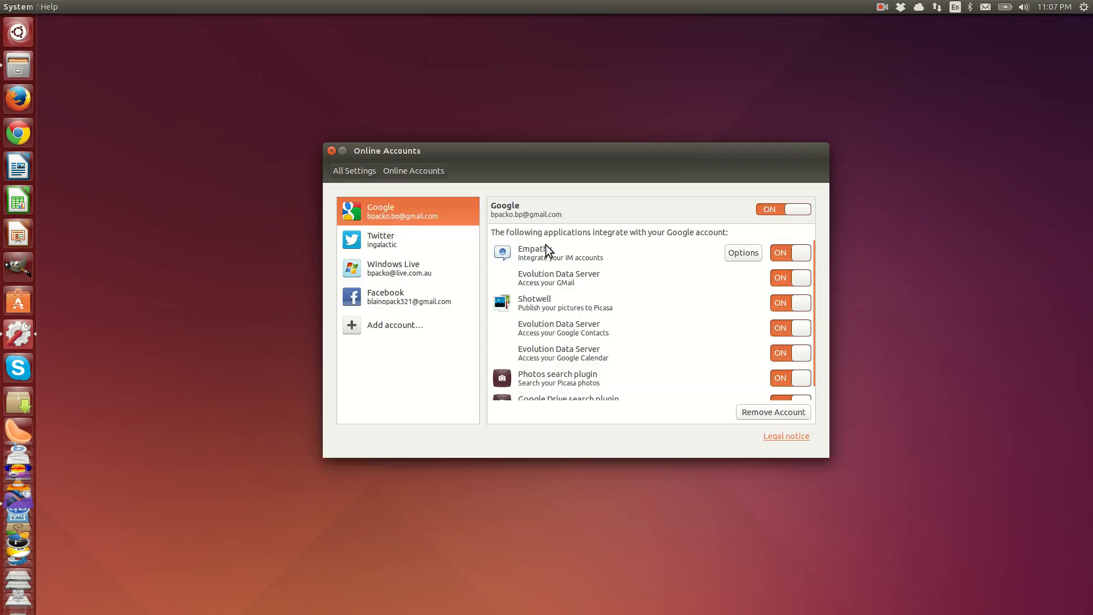
Show the Add account provider list with Facebook, Flickr, AIM and other providers
click(394, 325)
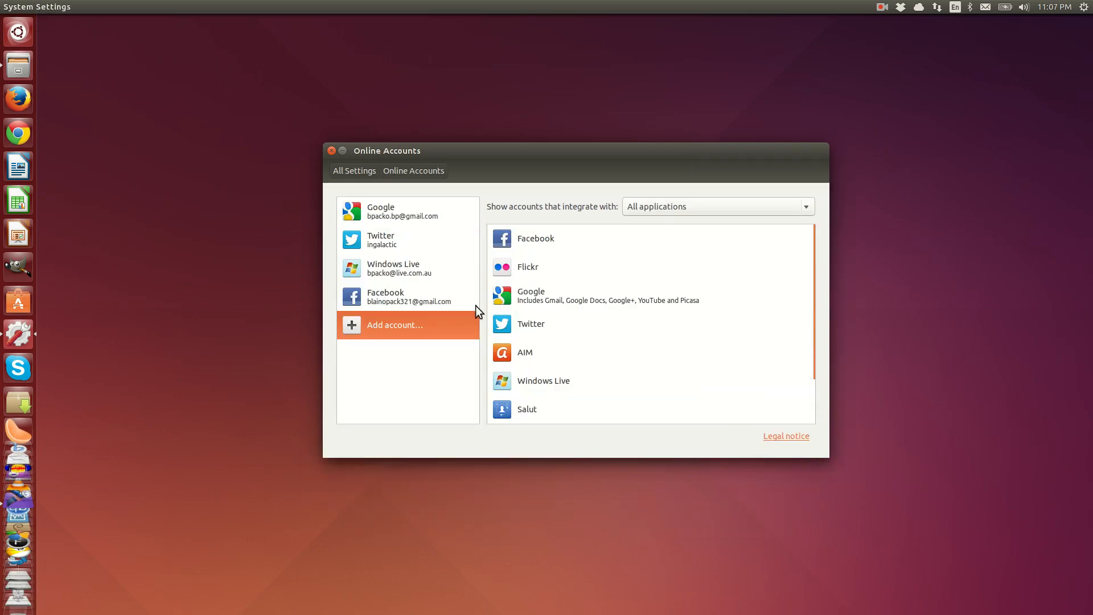